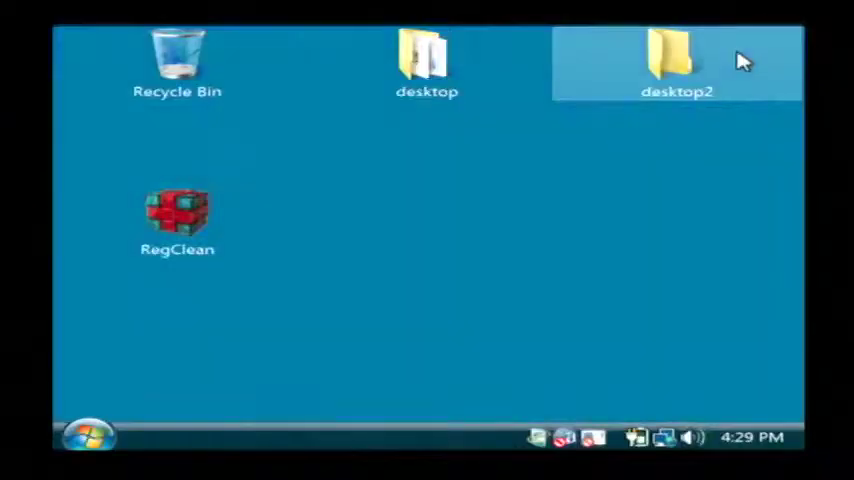
# Step: Launch regedit from the Start menu, bringing up the User Account Control prompt
pyautogui.click(185, 350)
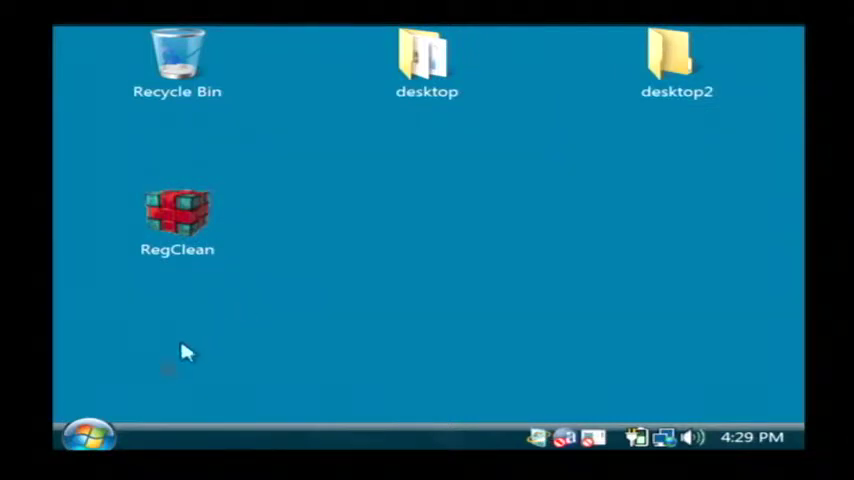
pyautogui.click(84, 440)
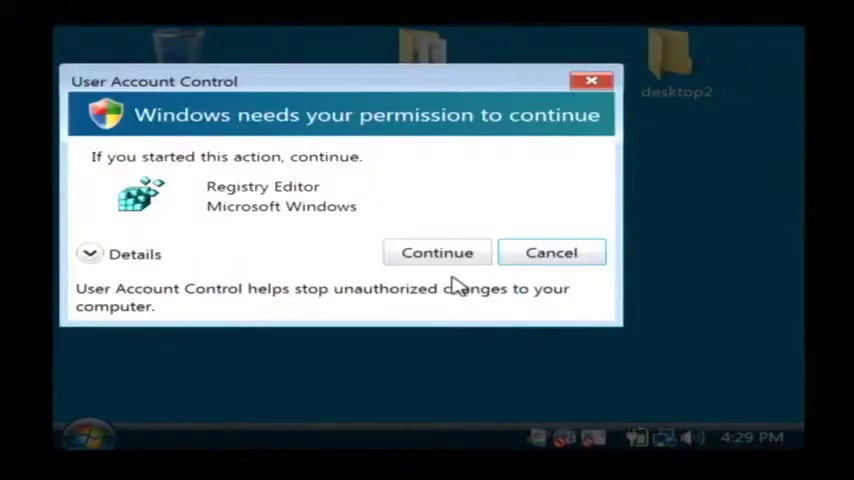
# Step: Allow Registry Editor, browse HKEY_LOCAL_MACHINE and SAM, then close the editor
pyautogui.click(437, 252)
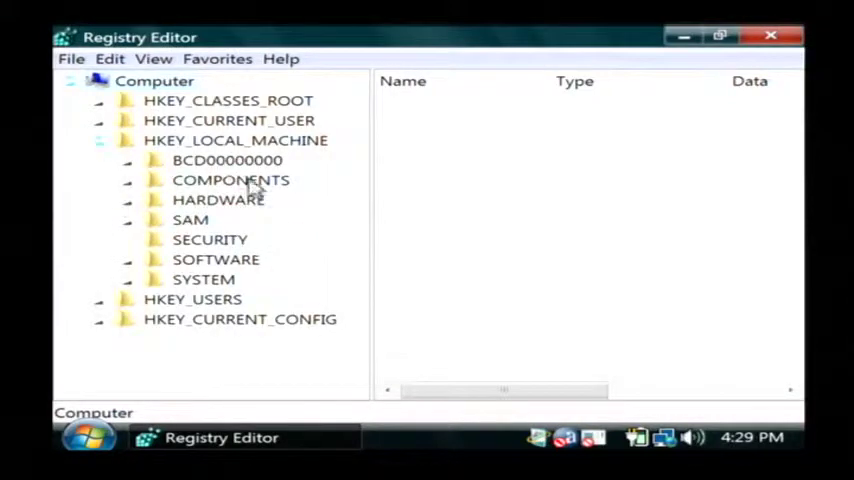
pyautogui.moveTo(188, 224)
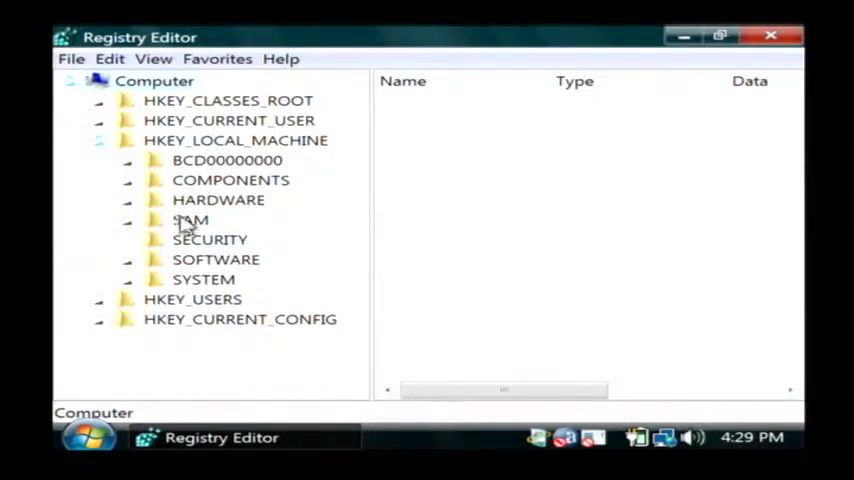
pyautogui.click(190, 219)
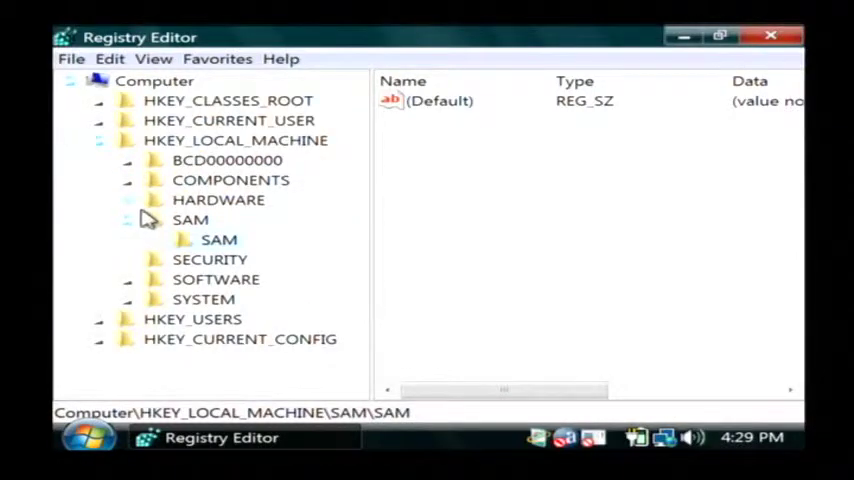
pyautogui.click(99, 140)
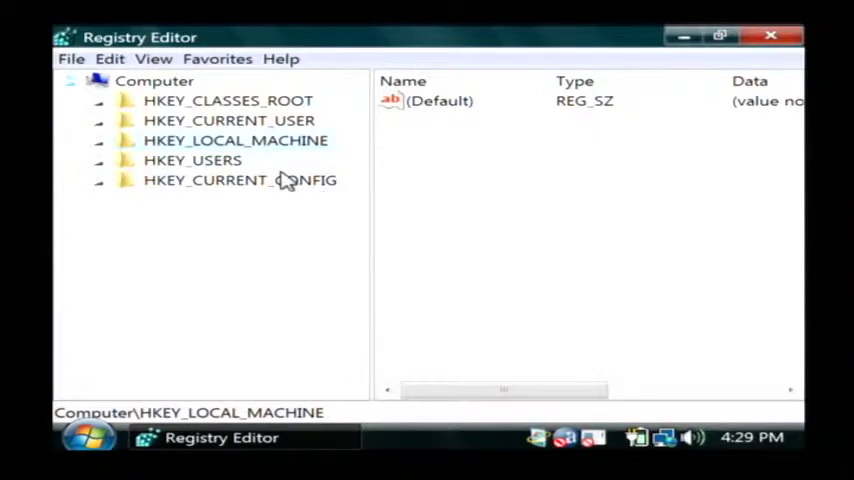
pyautogui.moveTo(577, 37)
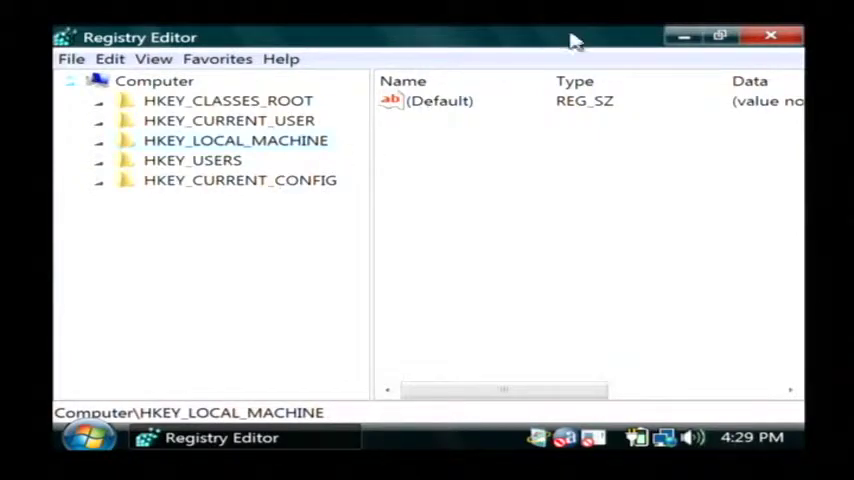
pyautogui.click(768, 34)
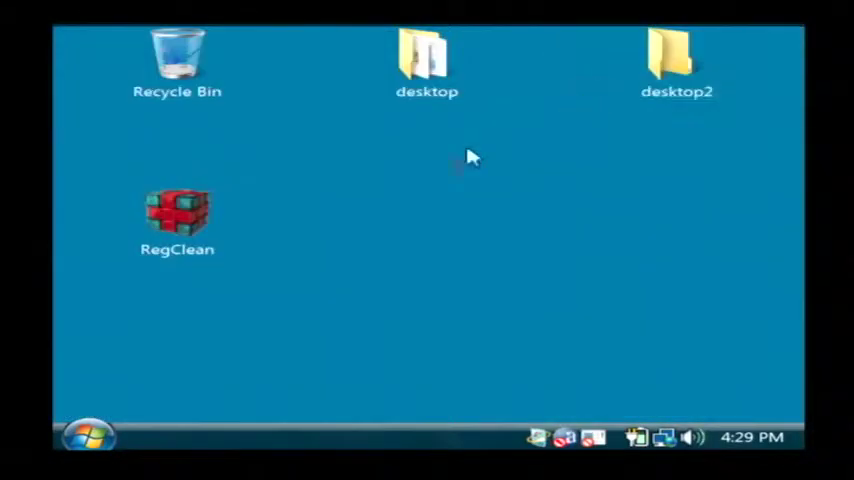
pyautogui.click(177, 220)
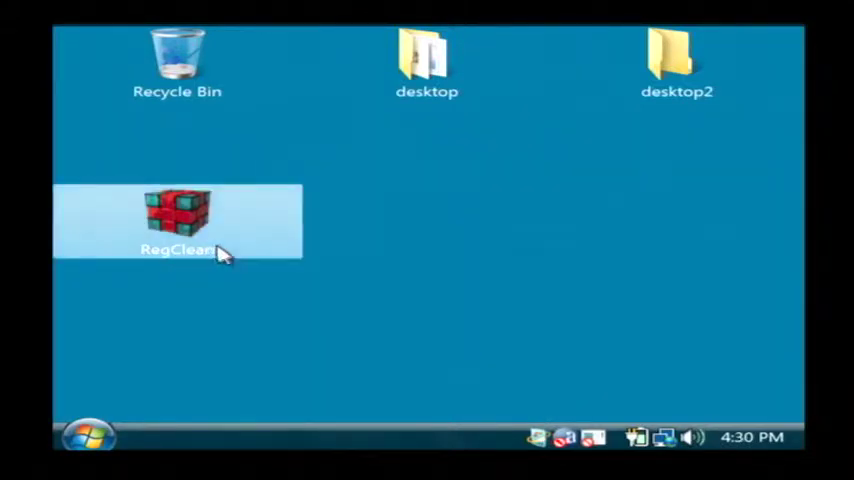
pyautogui.moveTo(257, 288)
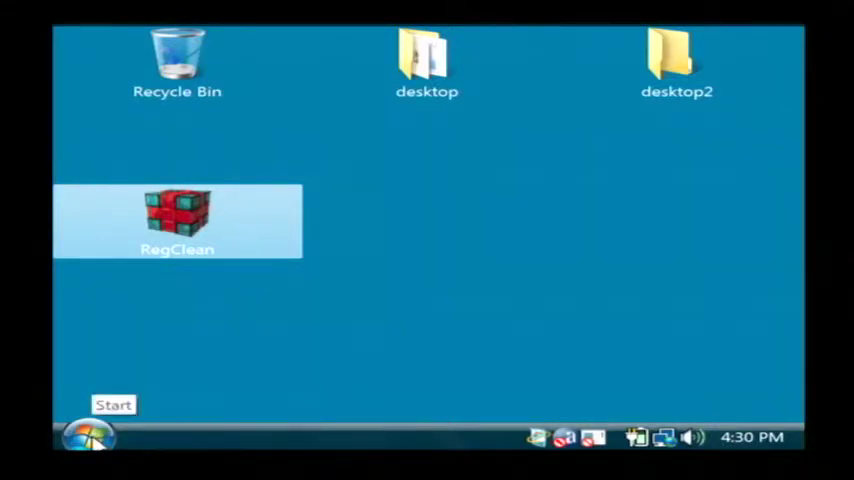
pyautogui.click(94, 447)
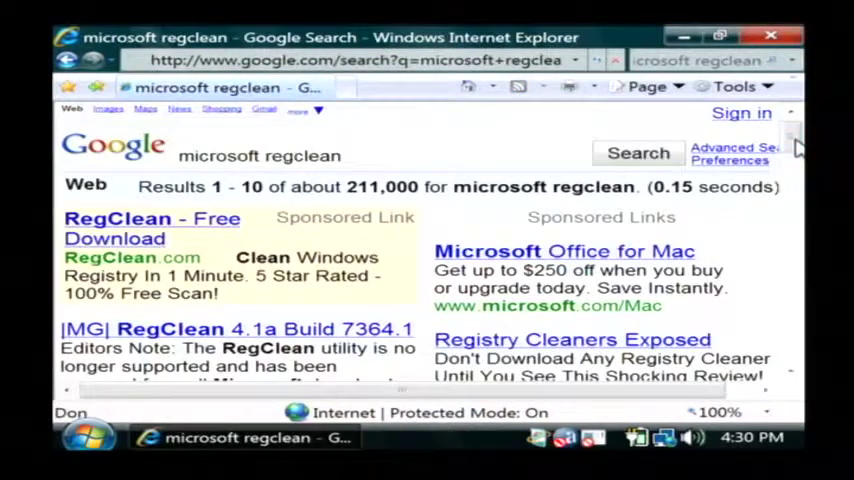
# Step: Scroll through the 'microsoft regclean' Google results, then close Internet Explorer
pyautogui.scroll(-3)
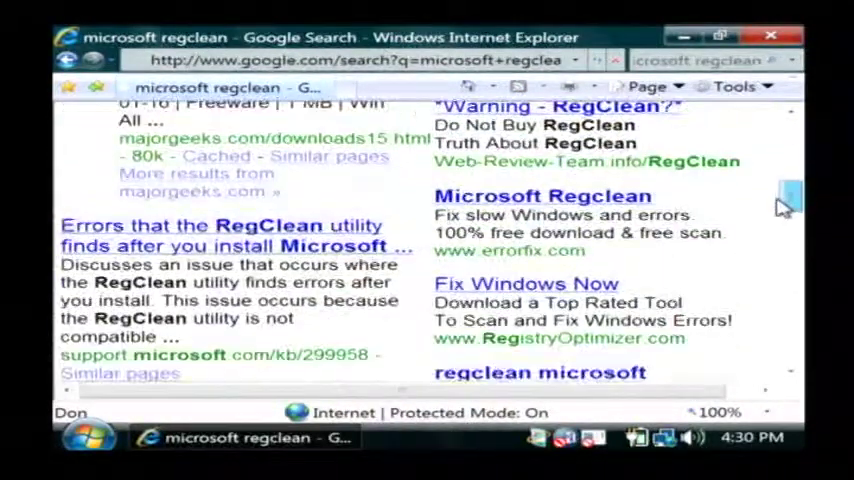
pyautogui.scroll(-3)
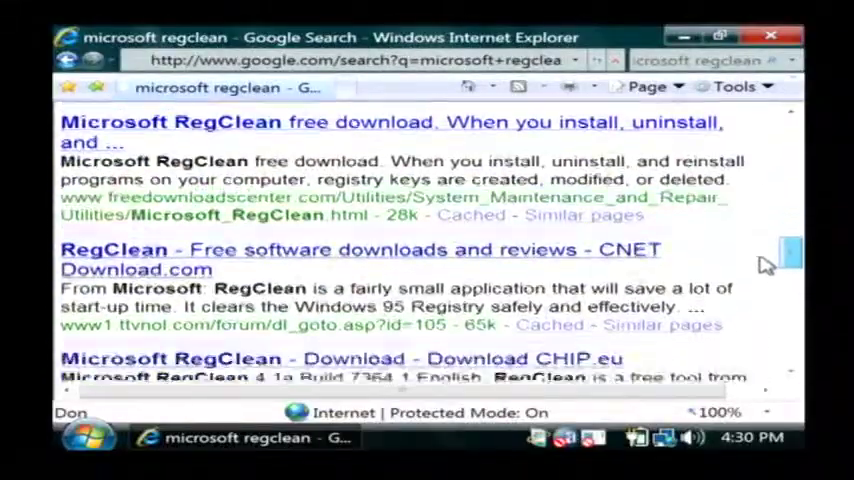
pyautogui.scroll(-3)
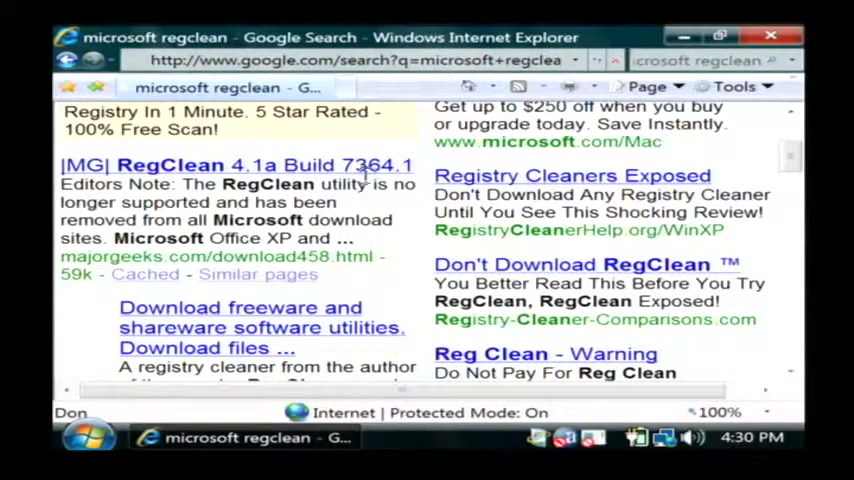
pyautogui.click(235, 164)
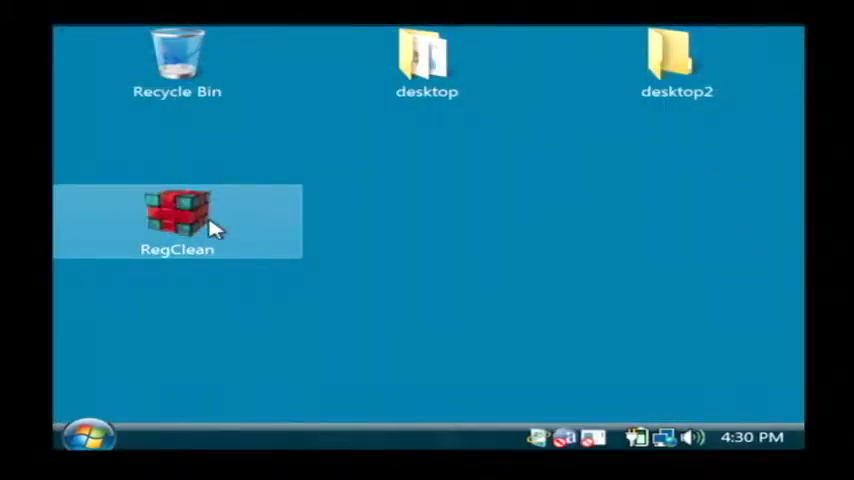
# Step: Launch RegClean from its desktop icon to scan the registry for errors
pyautogui.doubleClick(177, 212)
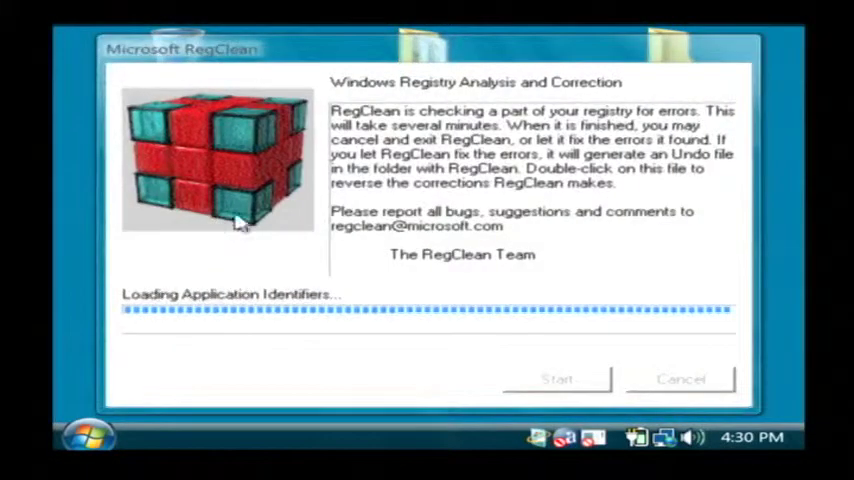
pyautogui.moveTo(412, 250)
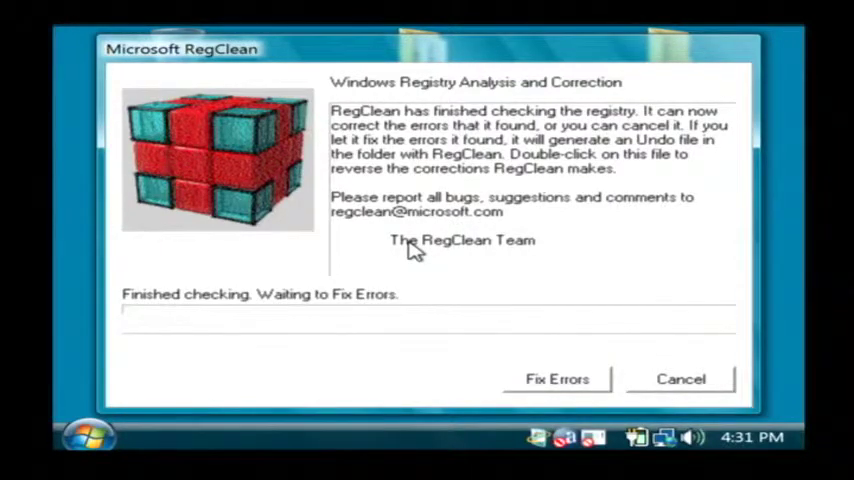
pyautogui.moveTo(516, 327)
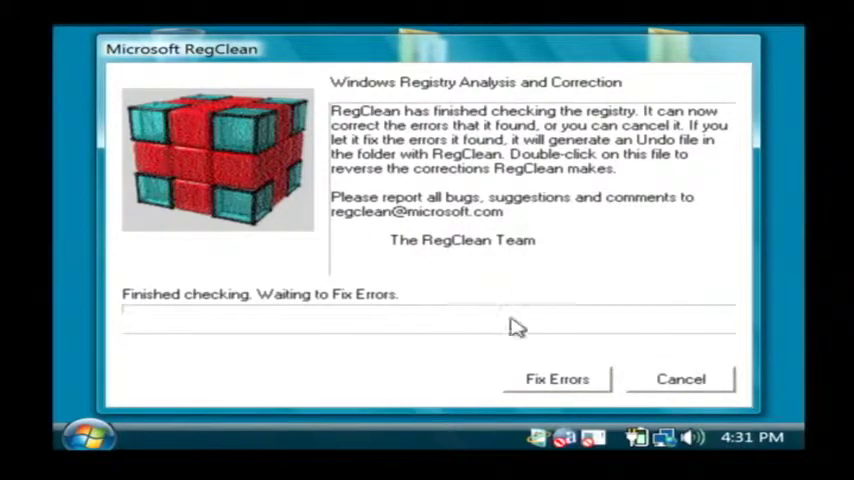
# Step: Fix the registry errors RegClean found, then exit once it reports finished
pyautogui.click(557, 377)
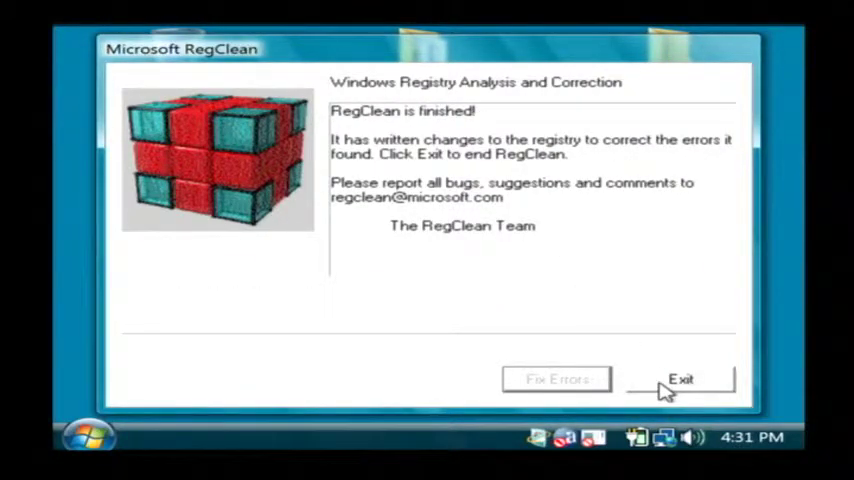
pyautogui.click(684, 378)
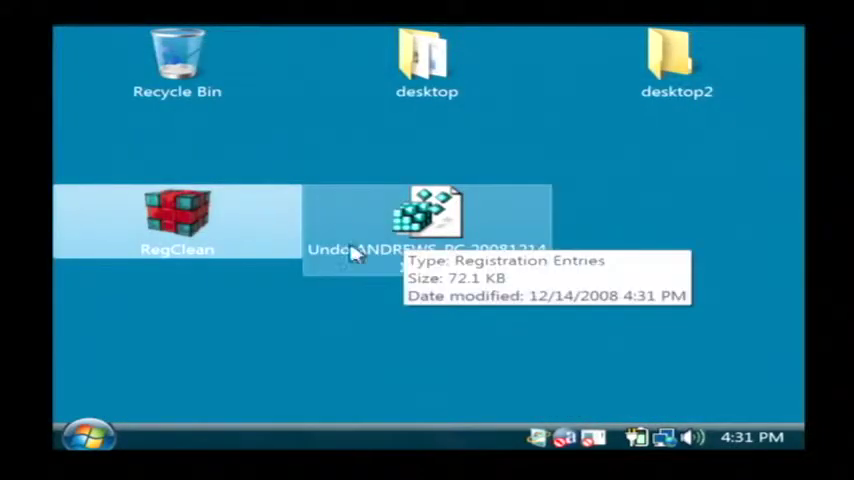
pyautogui.moveTo(432, 280)
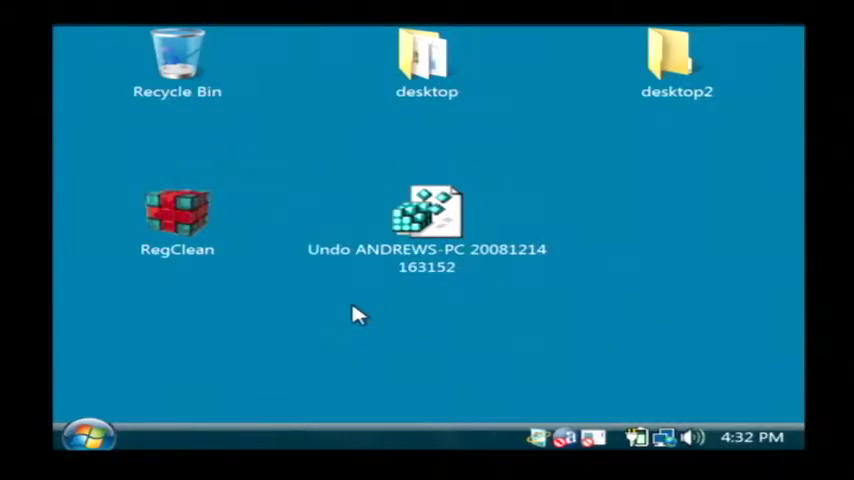
pyautogui.moveTo(370, 293)
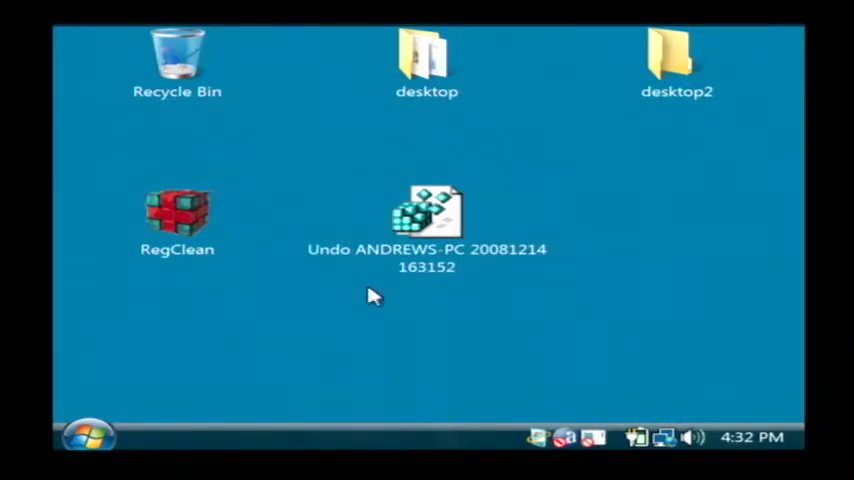
pyautogui.click(177, 212)
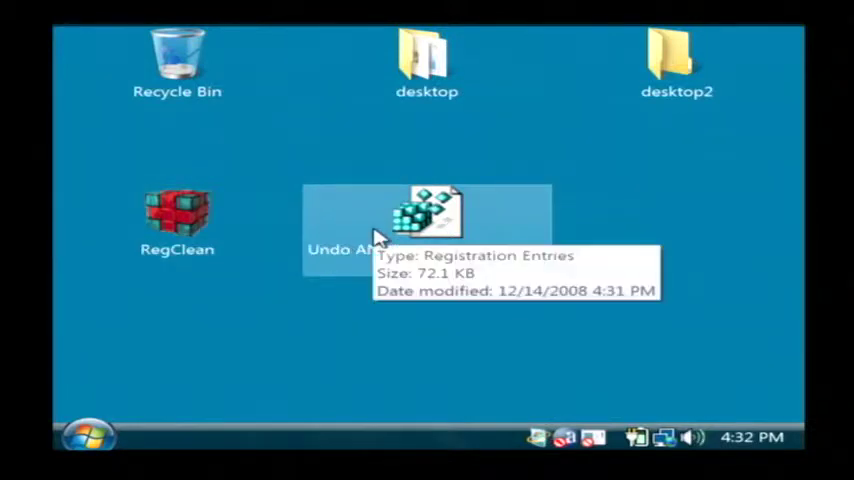
pyautogui.moveTo(606, 238)
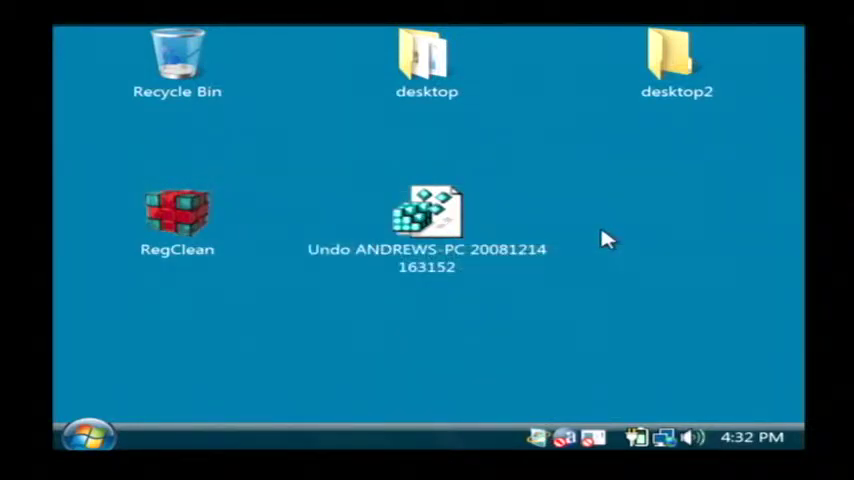